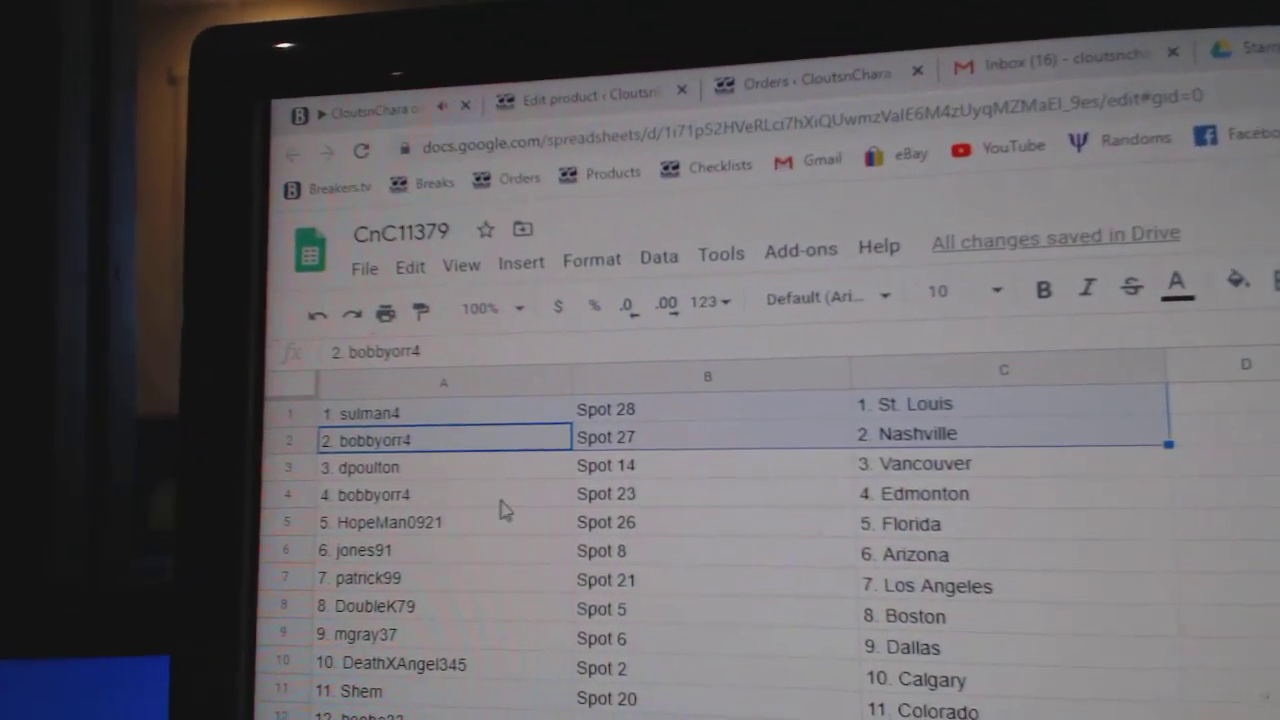
click(420, 494)
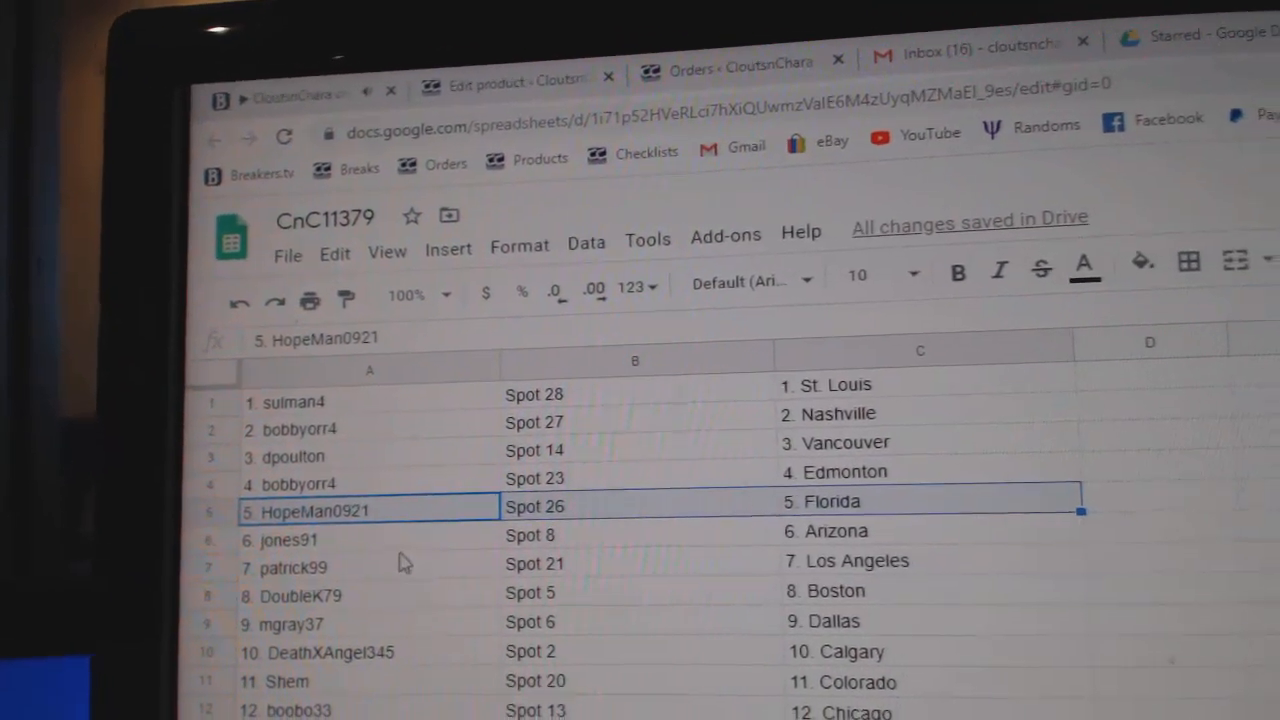
click(300, 566)
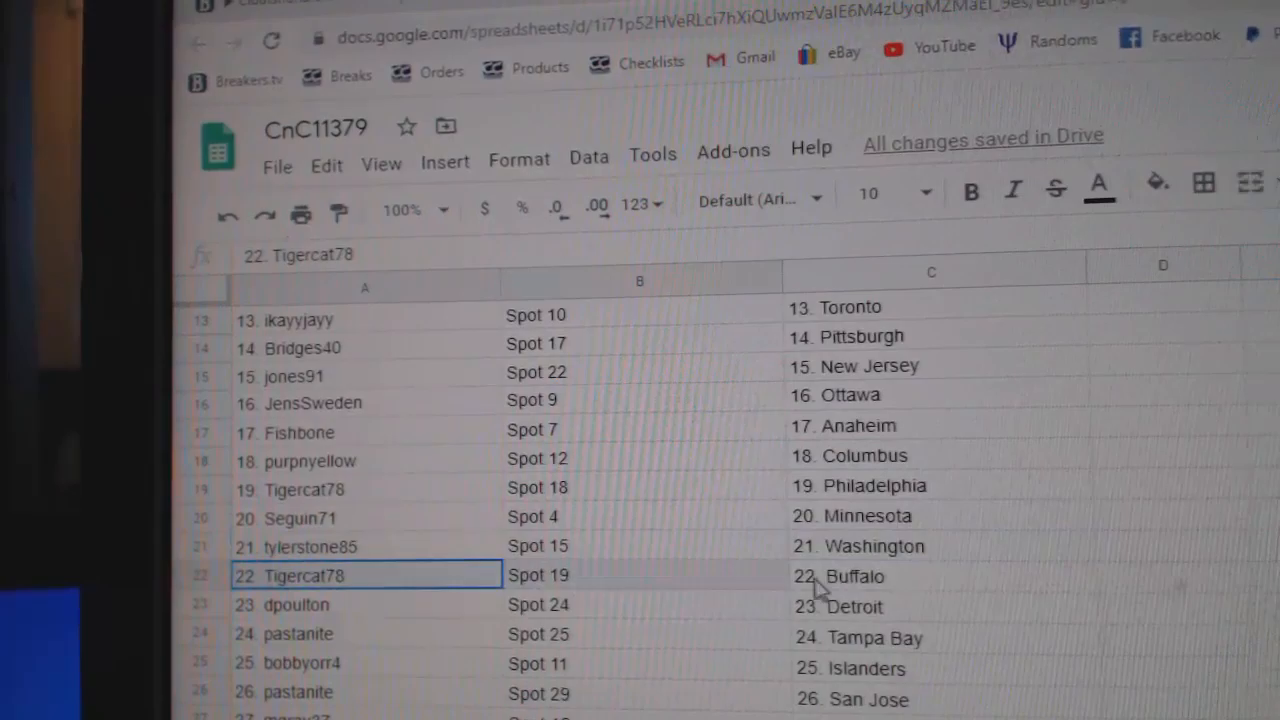
click(360, 604)
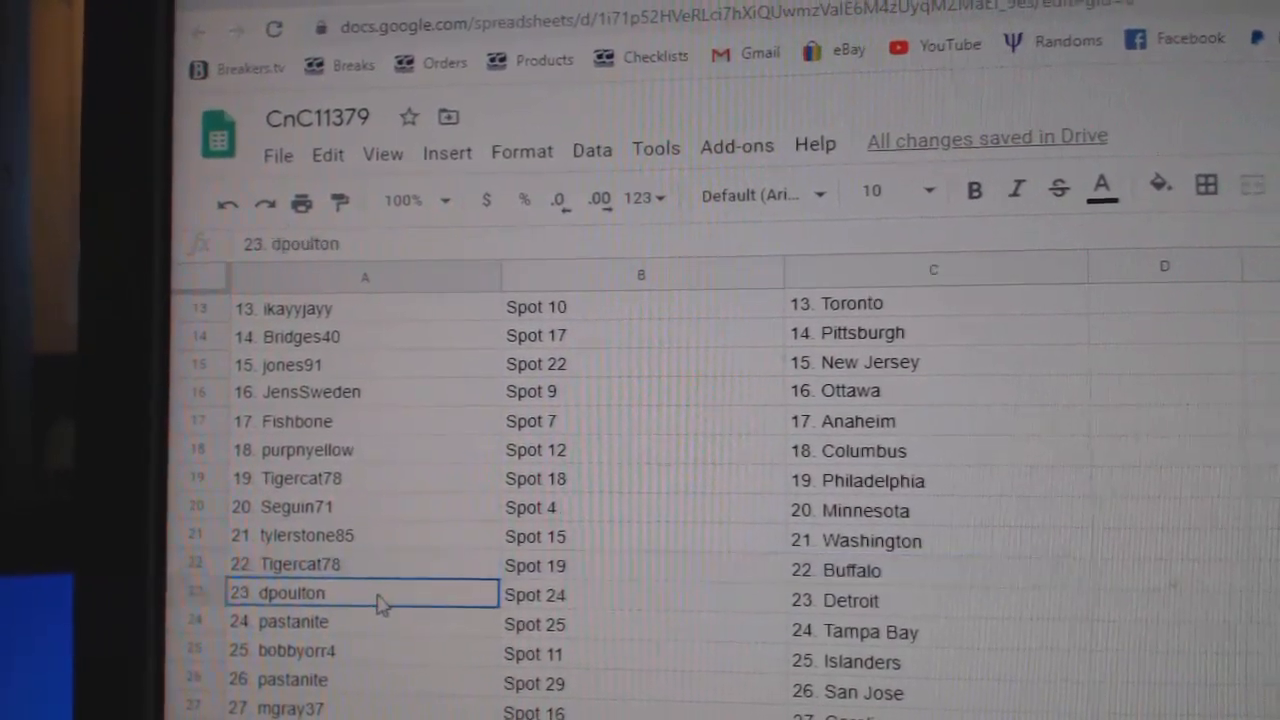